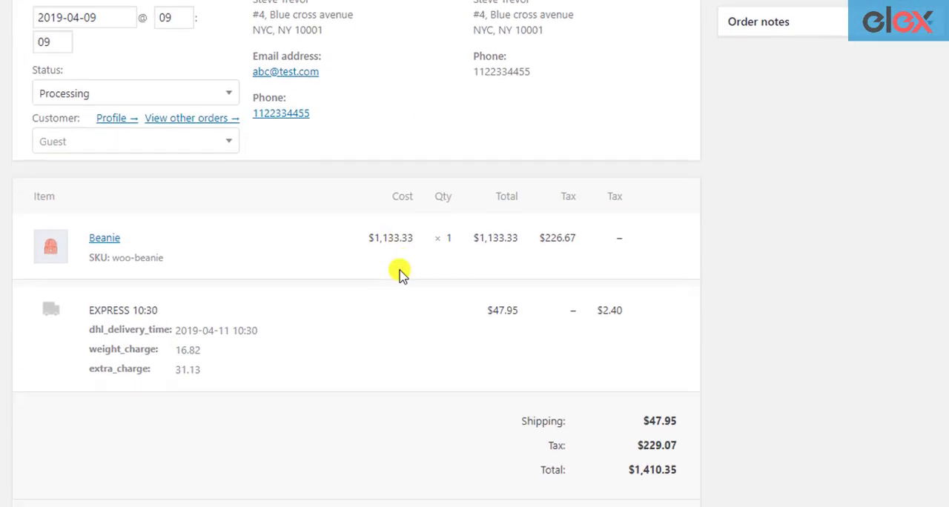
Generate packages, create the EXPRESS 10:30 DHL shipment for the Beanie order, and view its label
scroll("down", 3)
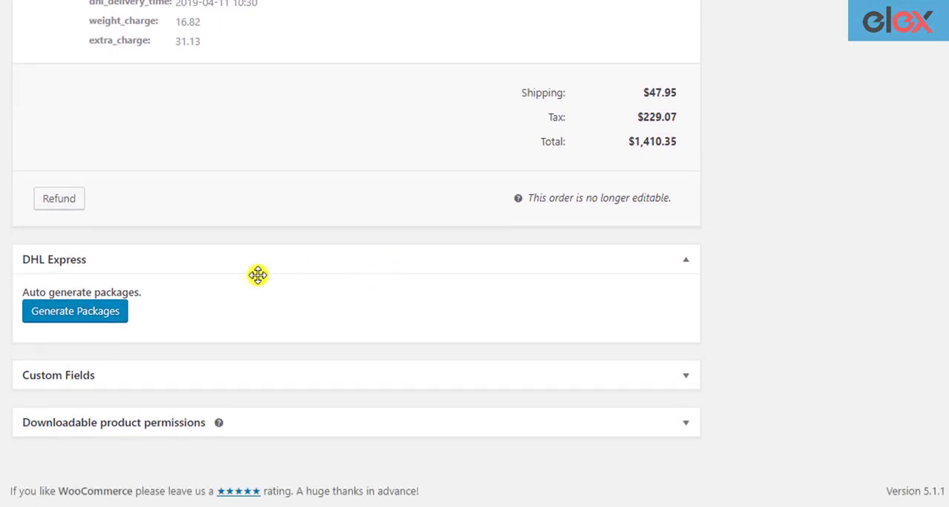
left_click(75, 311)
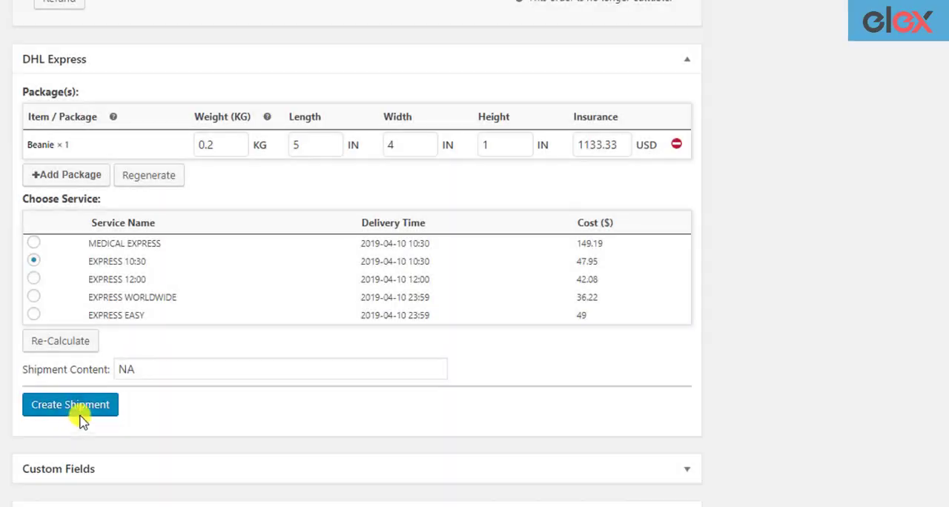
left_click(71, 405)
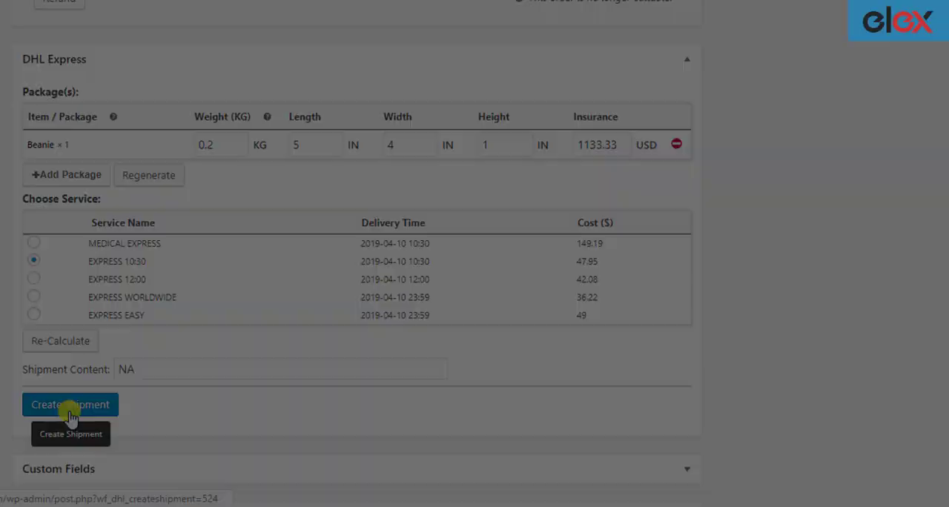
left_click(72, 405)
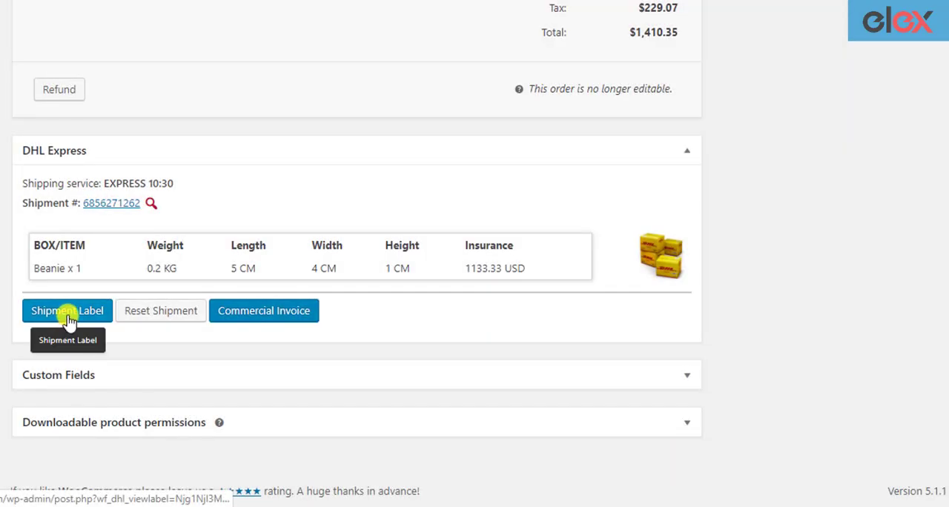
left_click(67, 311)
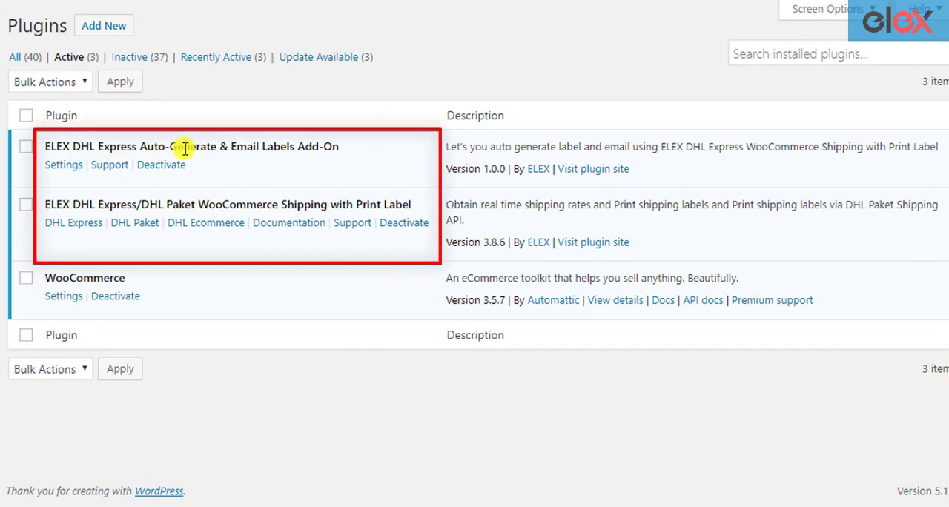
mouse_move(62, 164)
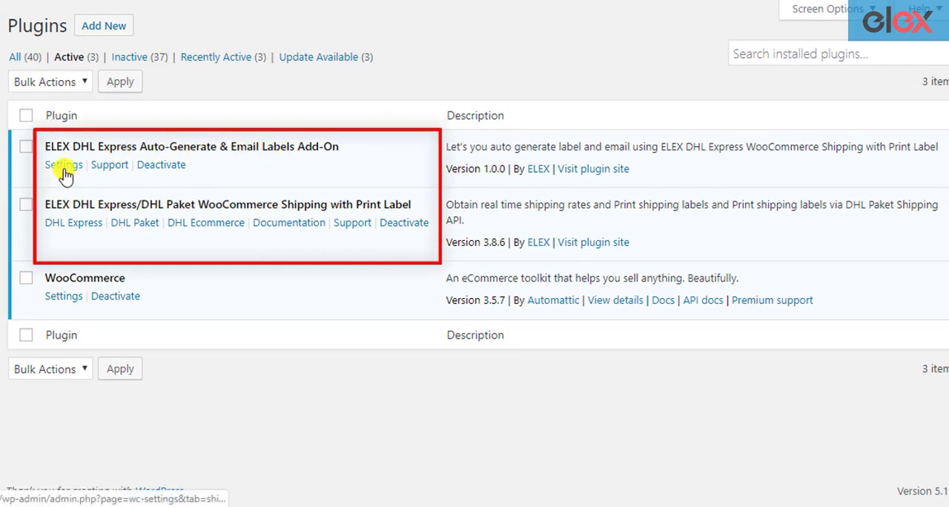
Go to the ELEX DHL Express Auto-Generate & Email Labels add-on settings from the Plugins page
left_click(63, 164)
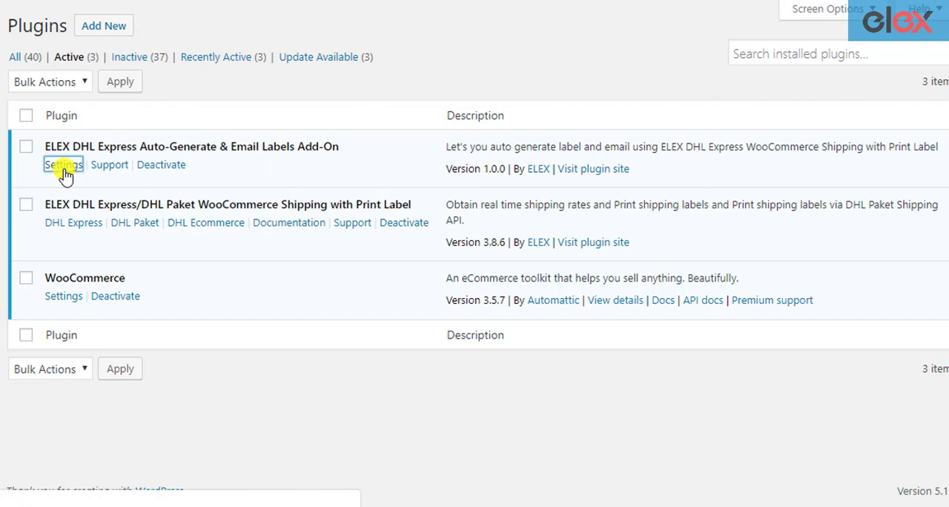
left_click(62, 164)
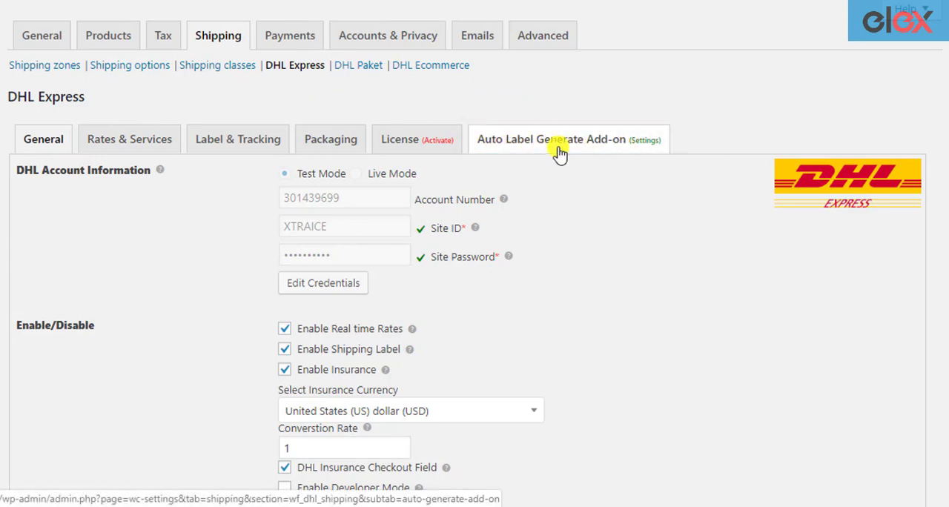
Choose Processing and On hold as the order statuses that trigger automatic labels
left_click(560, 139)
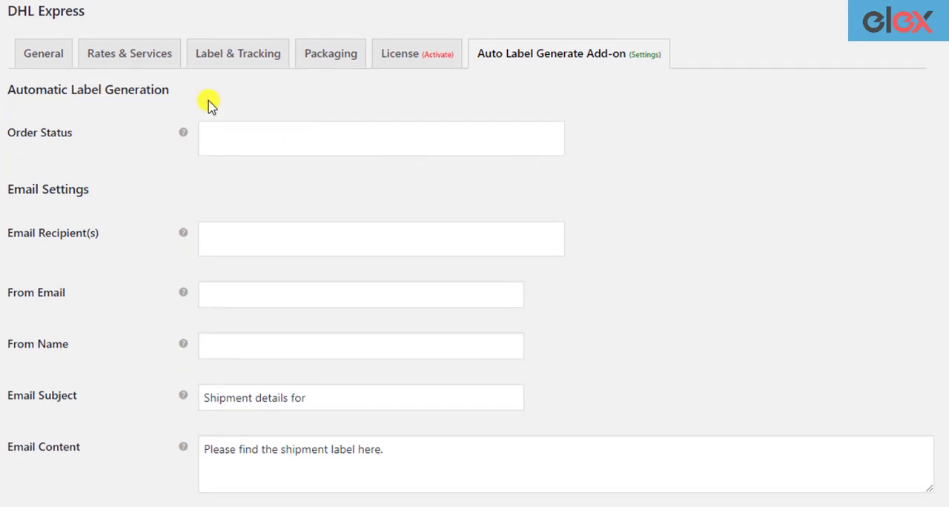
mouse_move(23, 141)
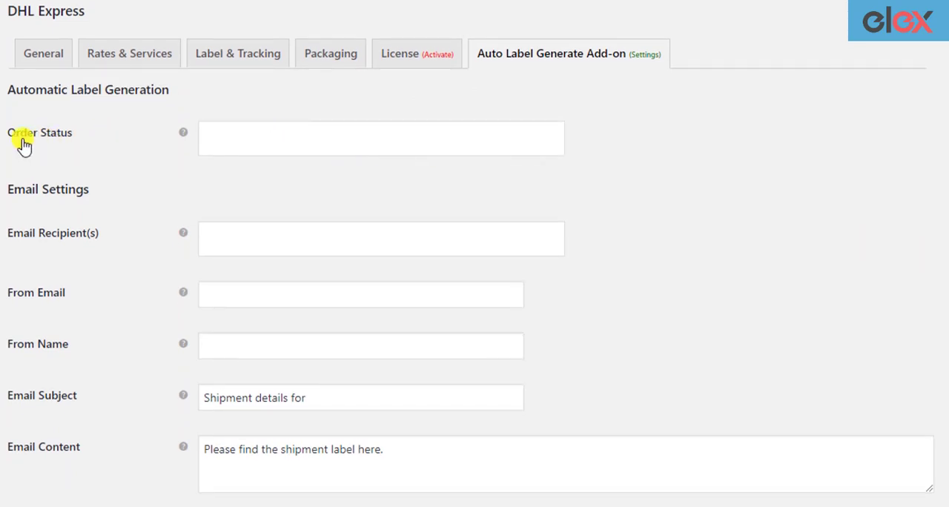
left_click(380, 138)
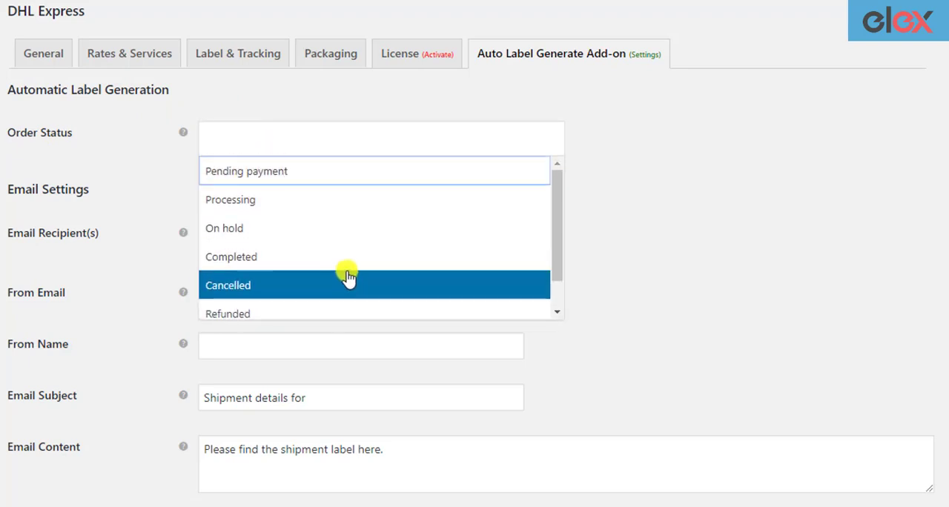
left_click(230, 199)
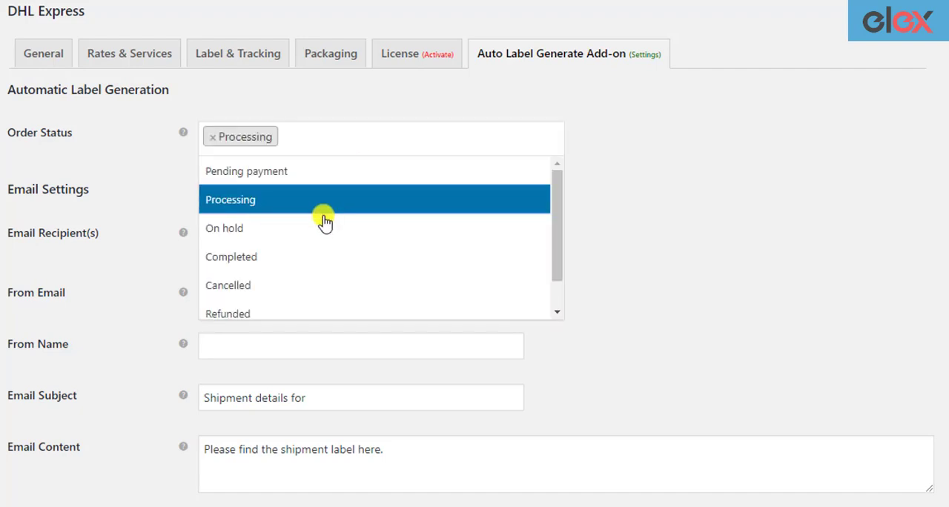
left_click(224, 229)
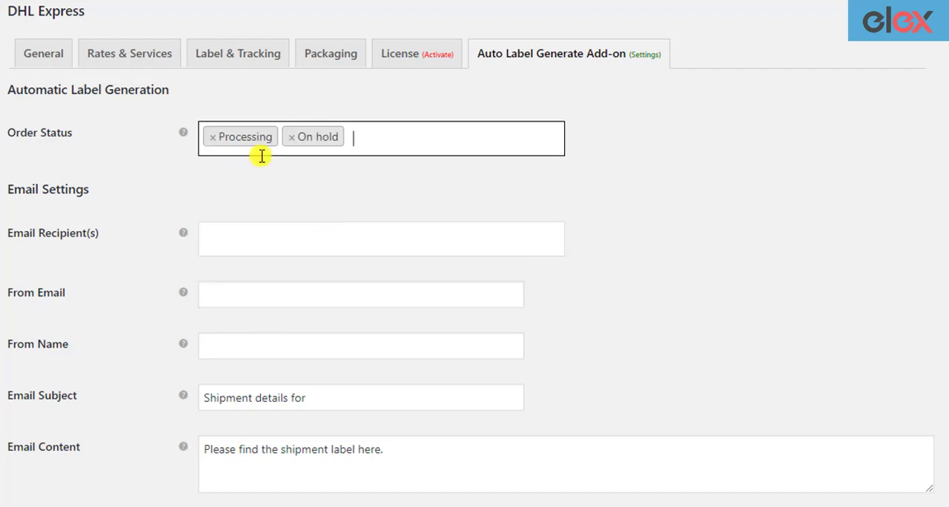
mouse_move(275, 106)
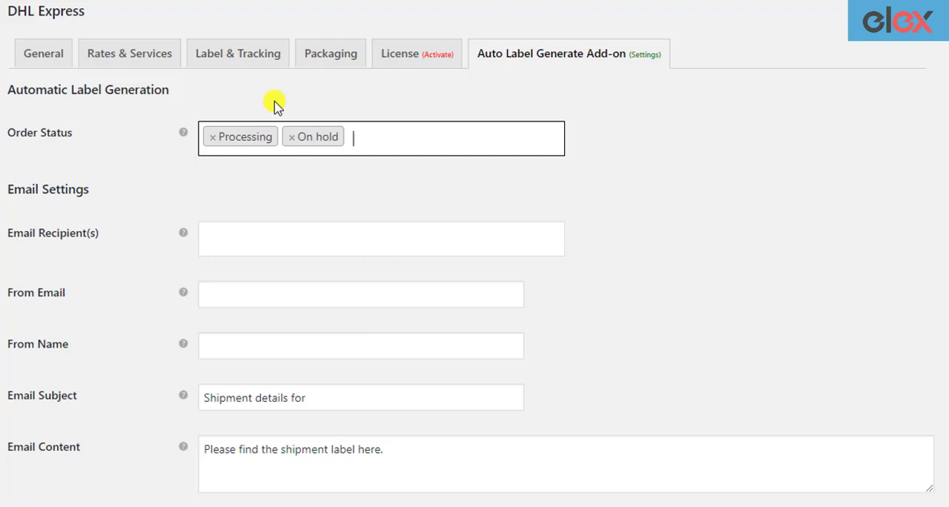
mouse_move(296, 172)
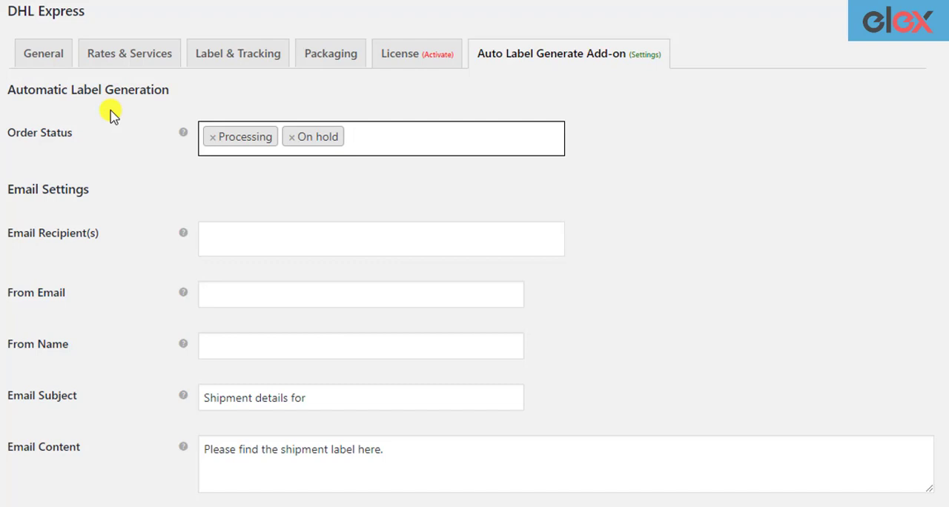
mouse_move(97, 147)
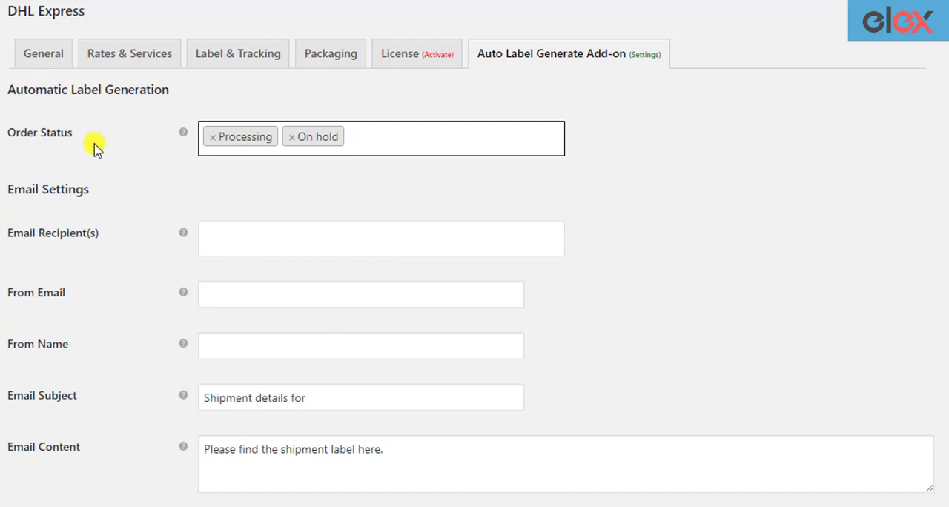
mouse_move(89, 146)
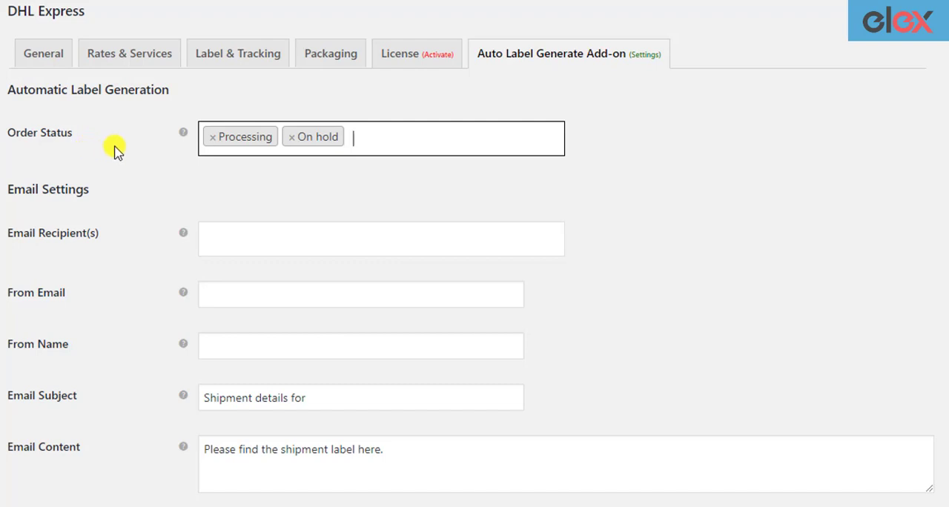
mouse_move(326, 136)
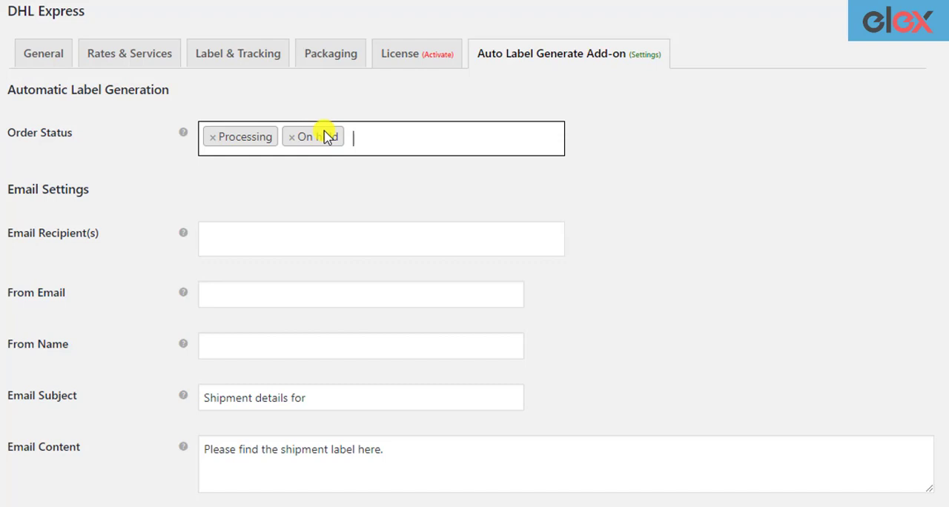
mouse_move(380, 169)
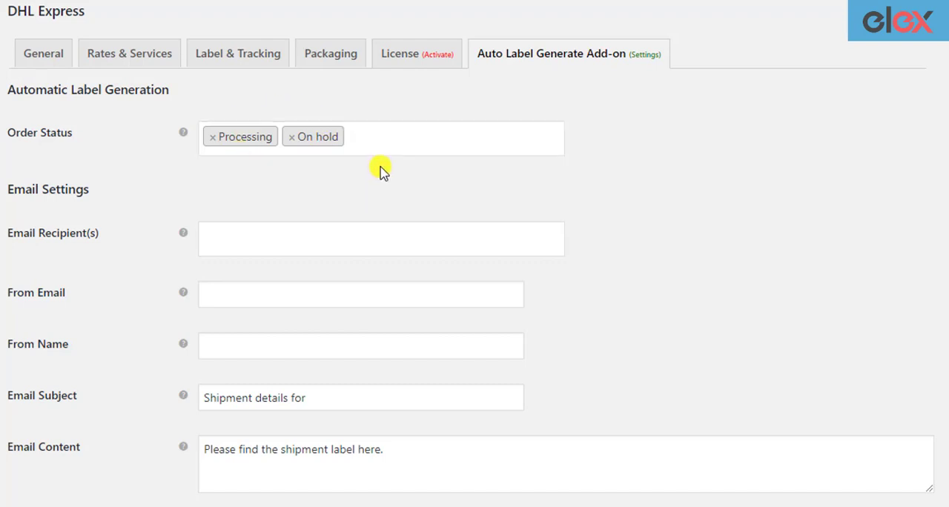
mouse_move(371, 138)
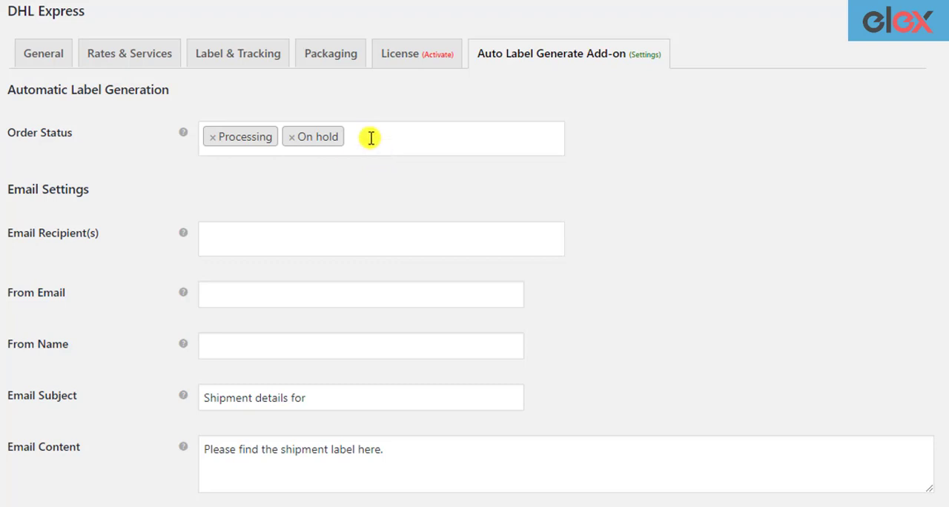
scroll("down", 3)
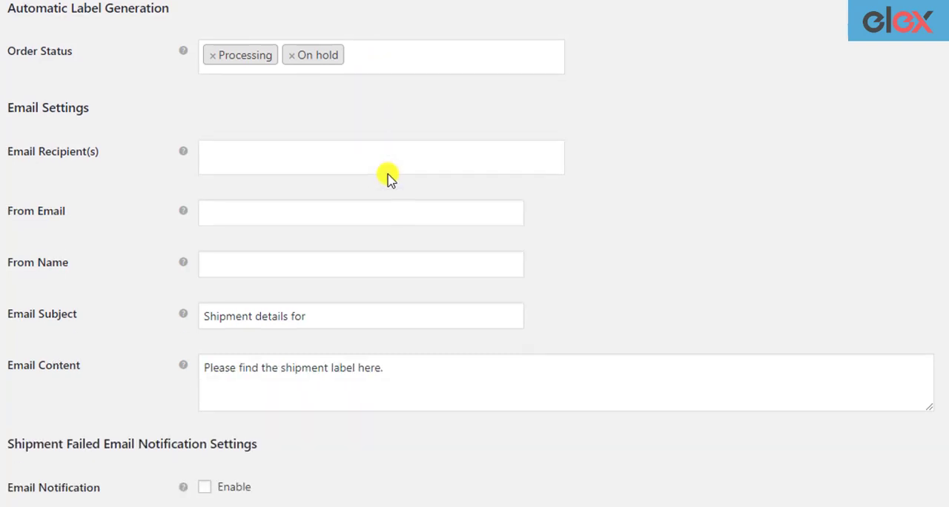
mouse_move(87, 132)
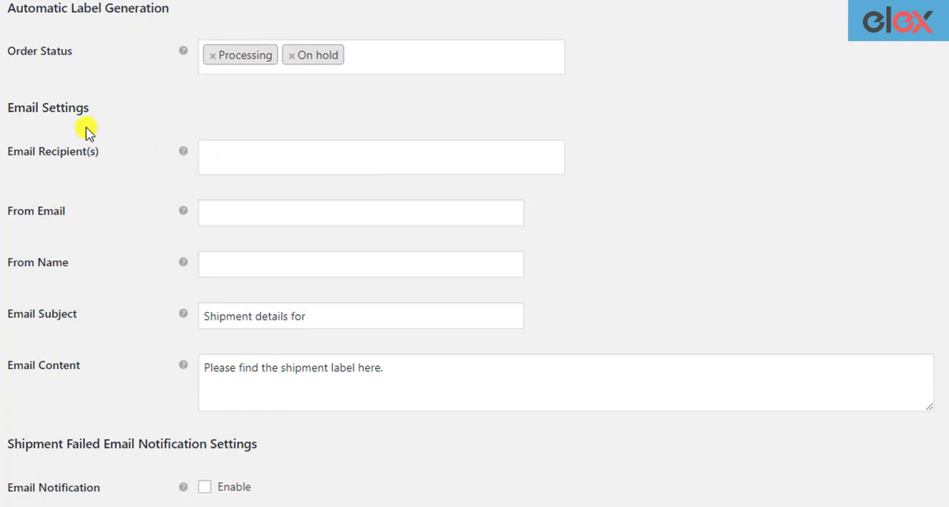
mouse_move(67, 124)
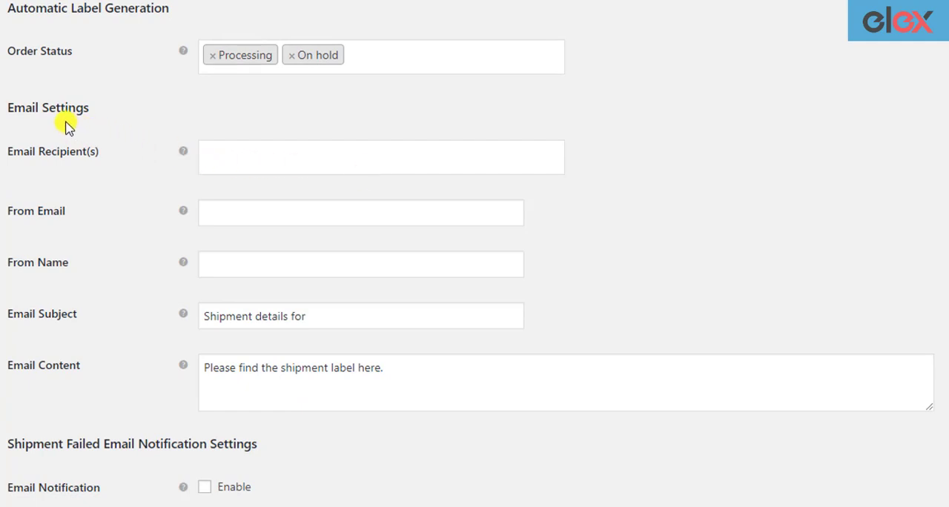
mouse_move(59, 168)
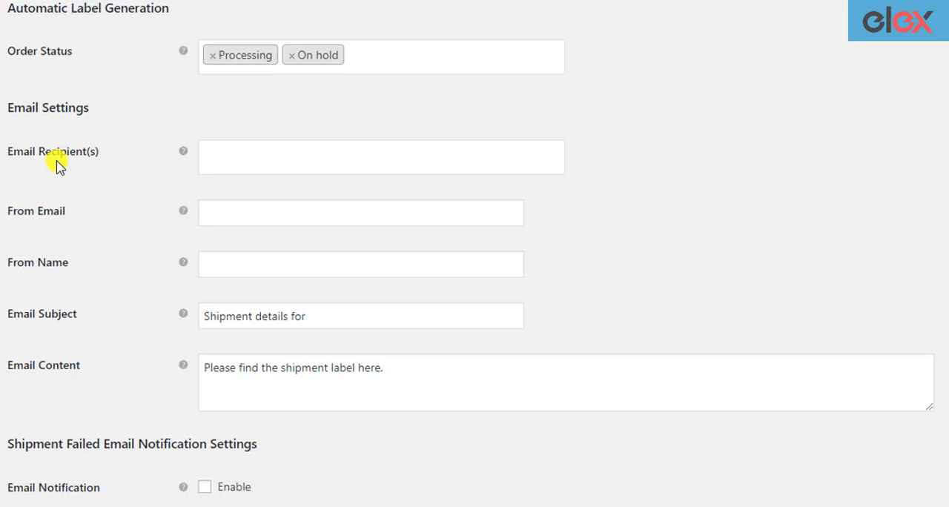
mouse_move(265, 153)
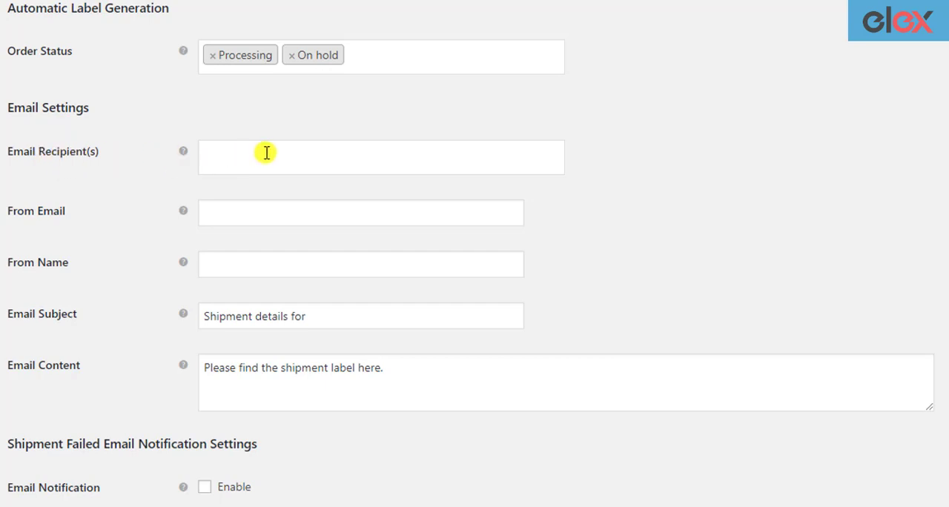
left_click(379, 157)
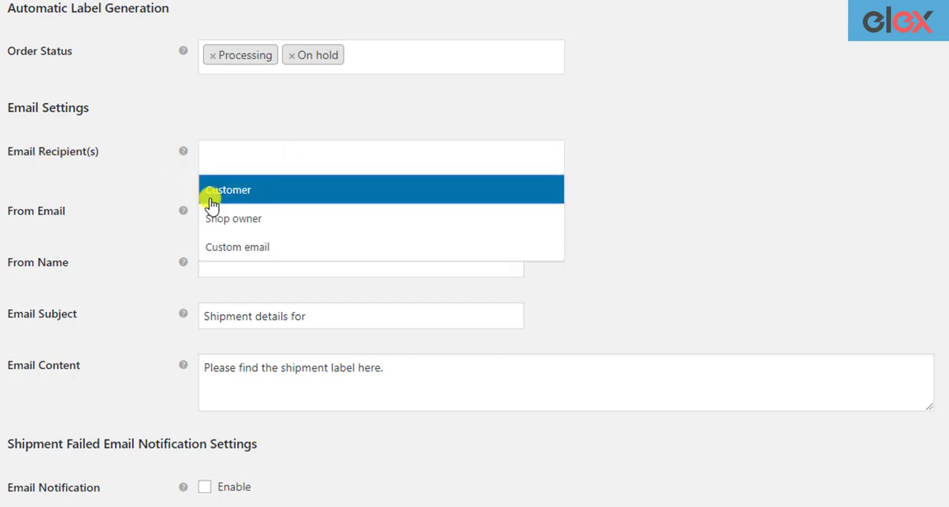
left_click(228, 190)
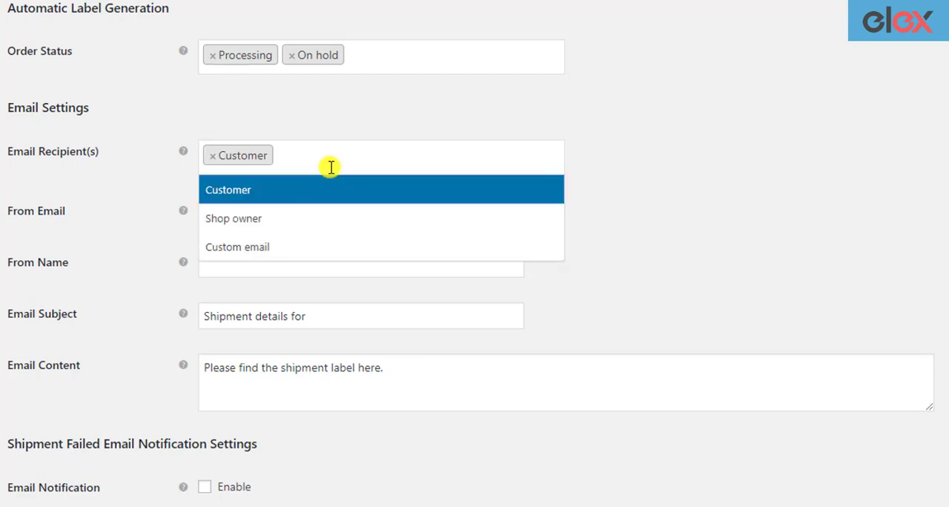
left_click(233, 218)
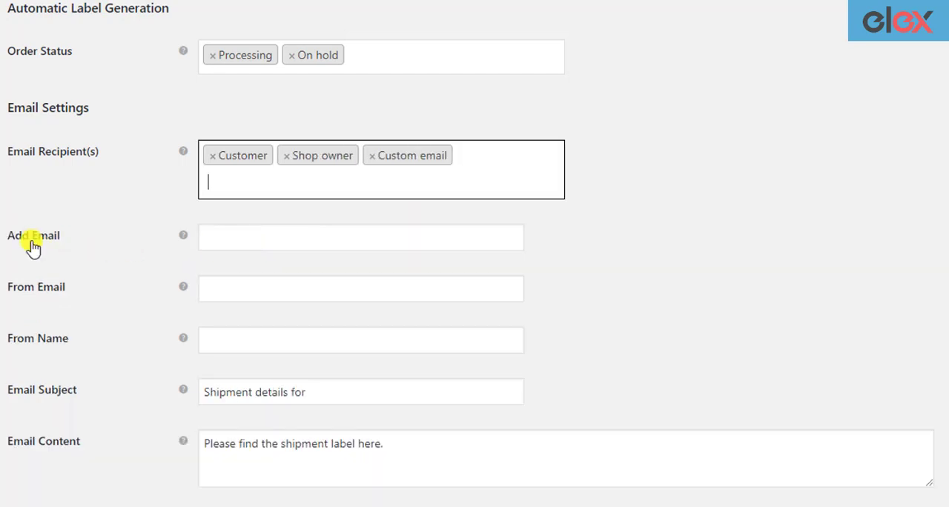
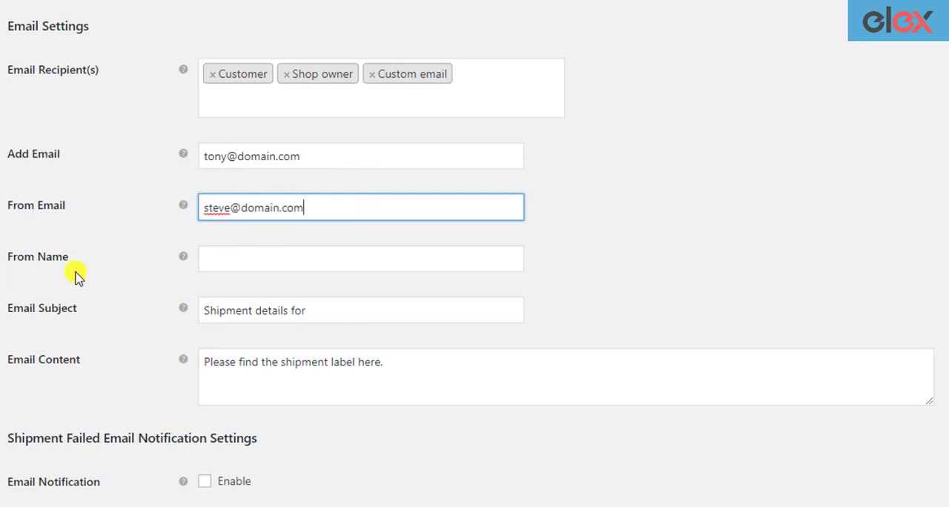
Set the sender name to ELEXtensions and wrap the email content in <h3> tags
left_click(359, 258)
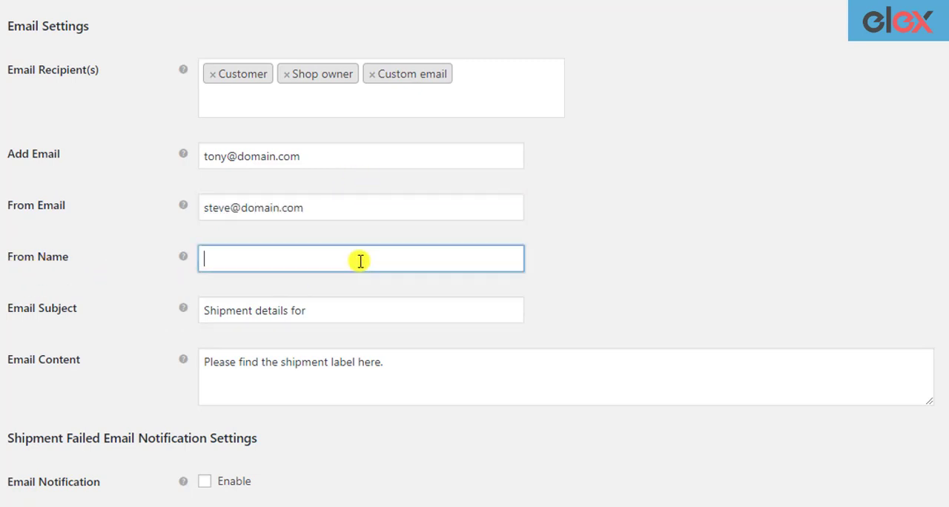
type("ELEXtensions")
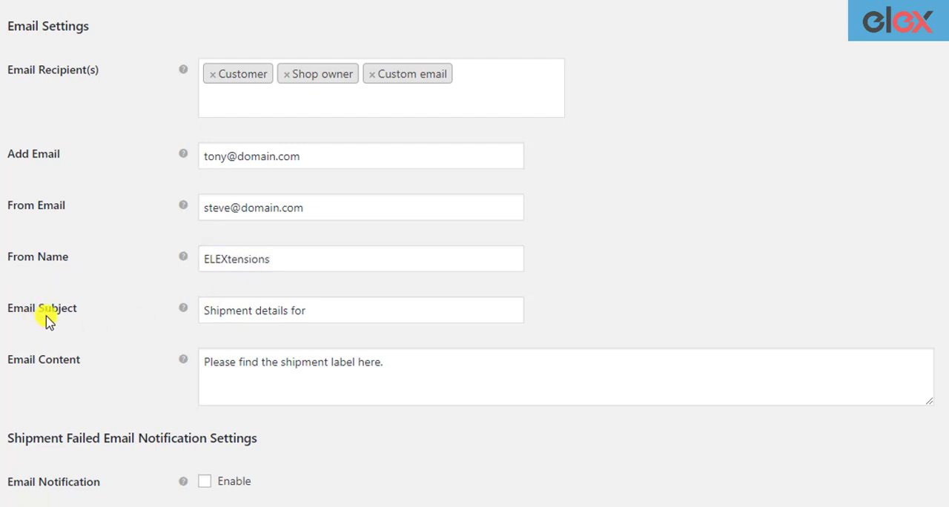
mouse_move(33, 386)
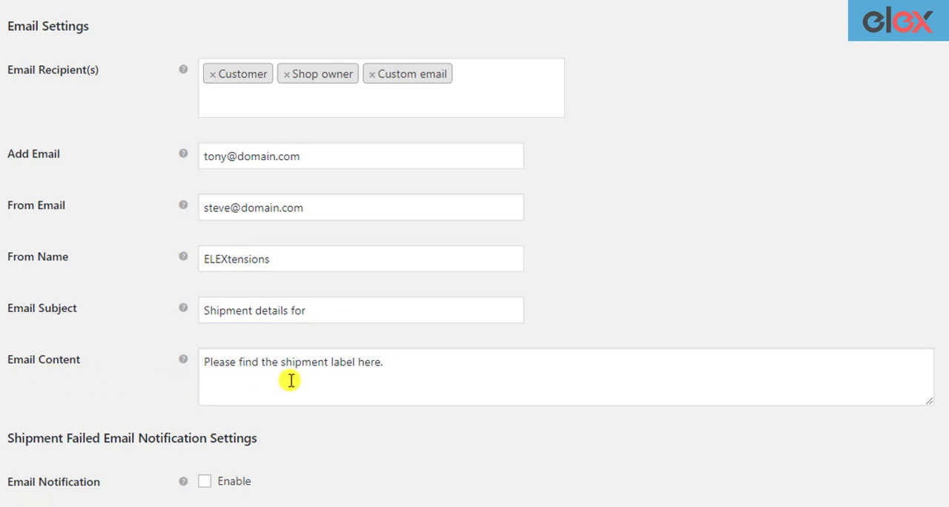
left_click(289, 380)
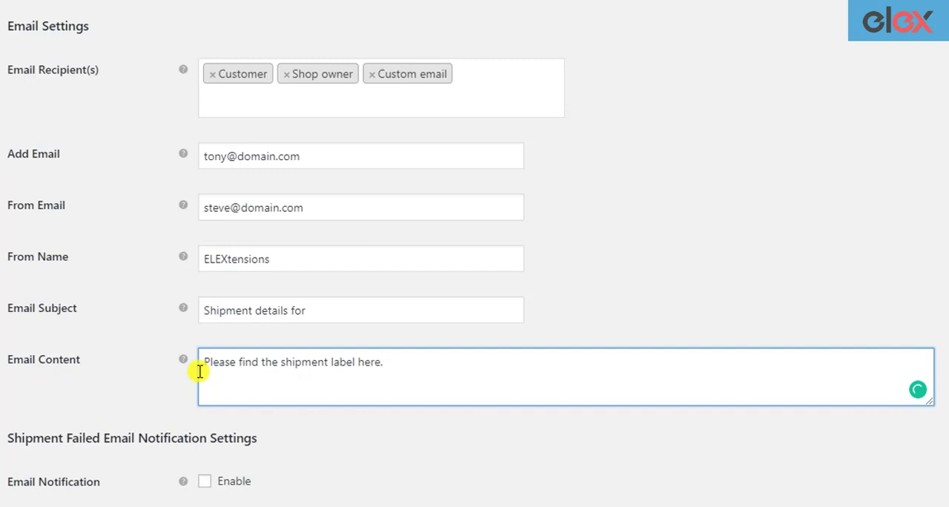
type("<h3>")
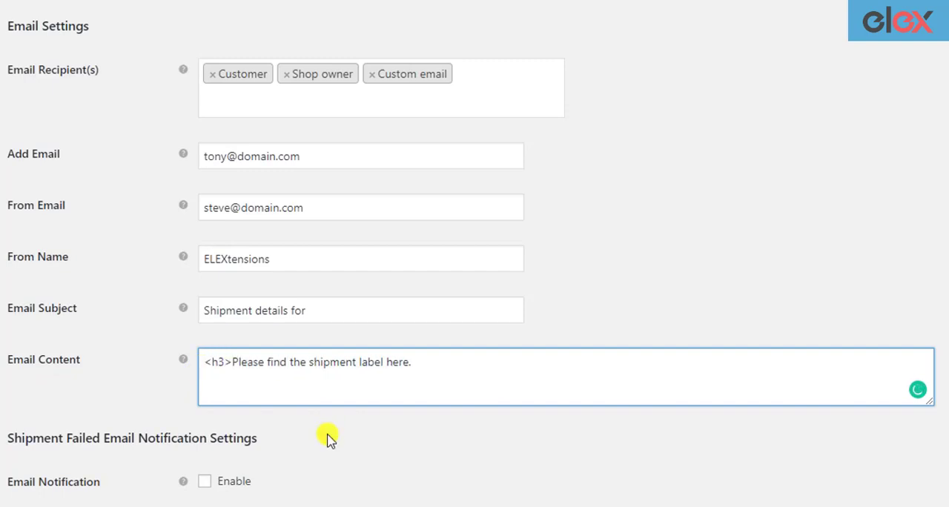
type("</h3>")
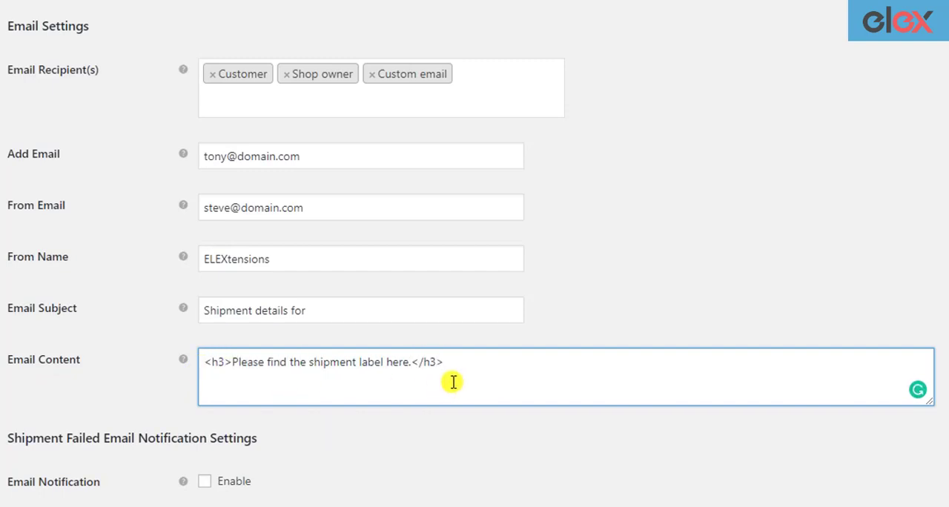
mouse_move(249, 396)
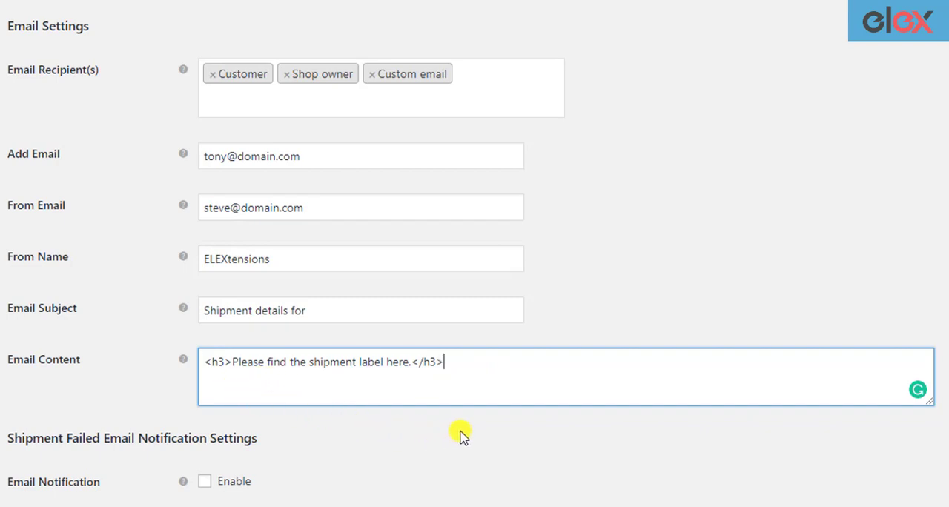
left_click(460, 435)
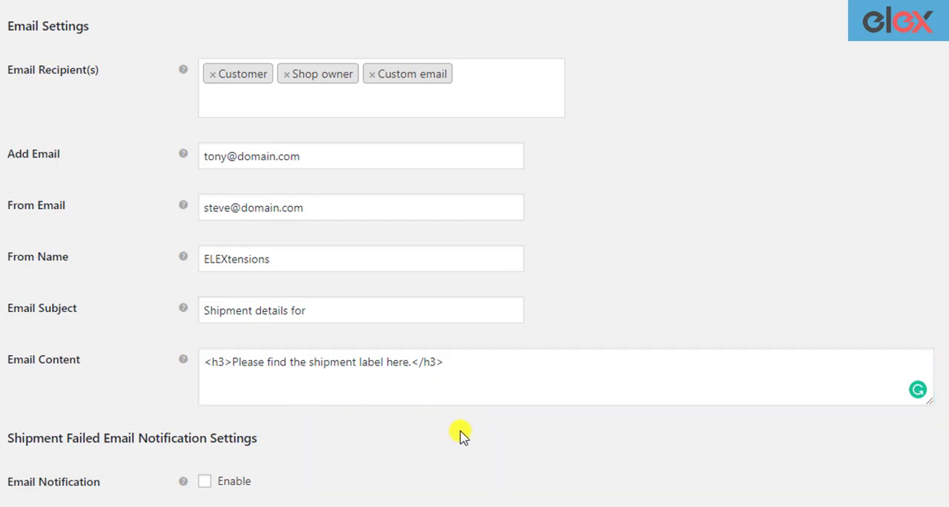
mouse_move(526, 432)
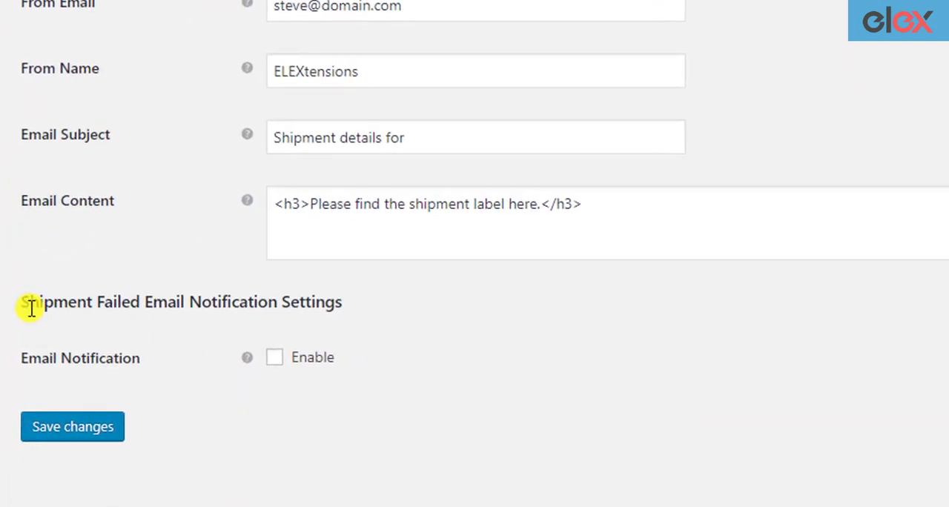
mouse_move(356, 310)
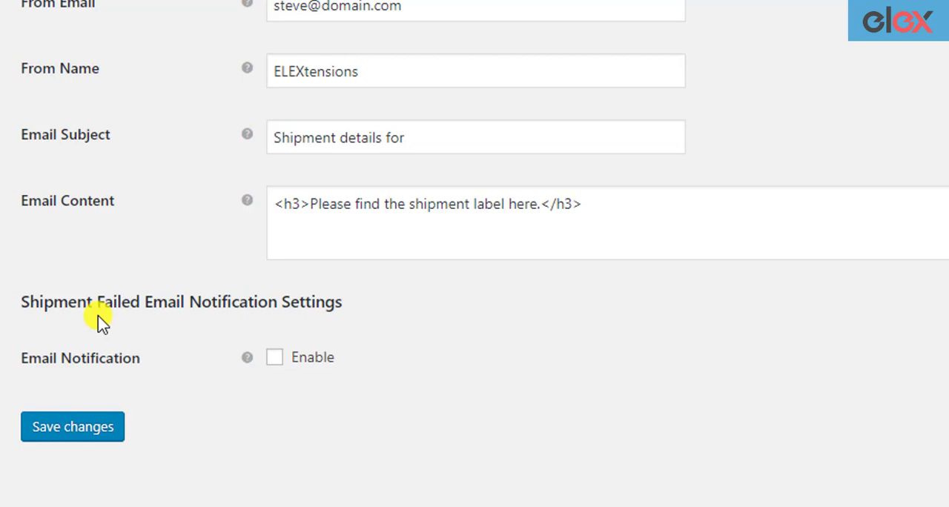
mouse_move(436, 326)
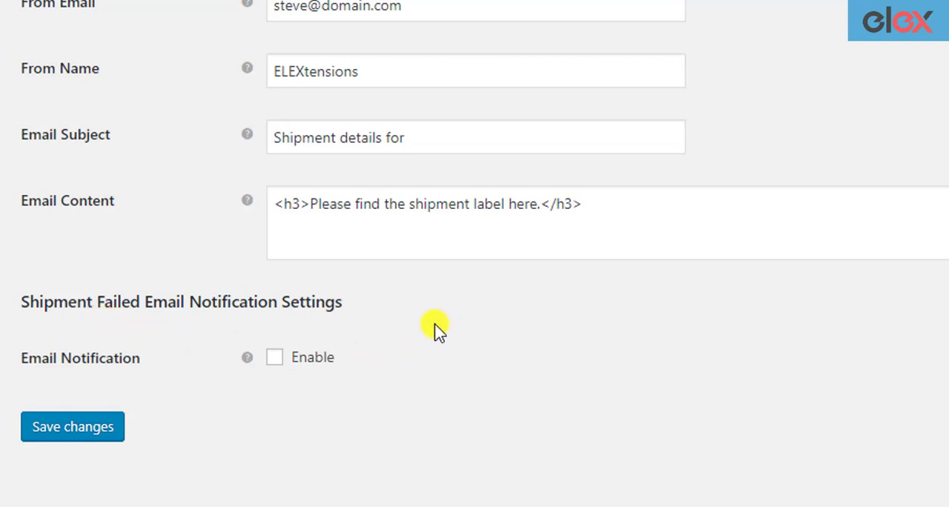
mouse_move(423, 332)
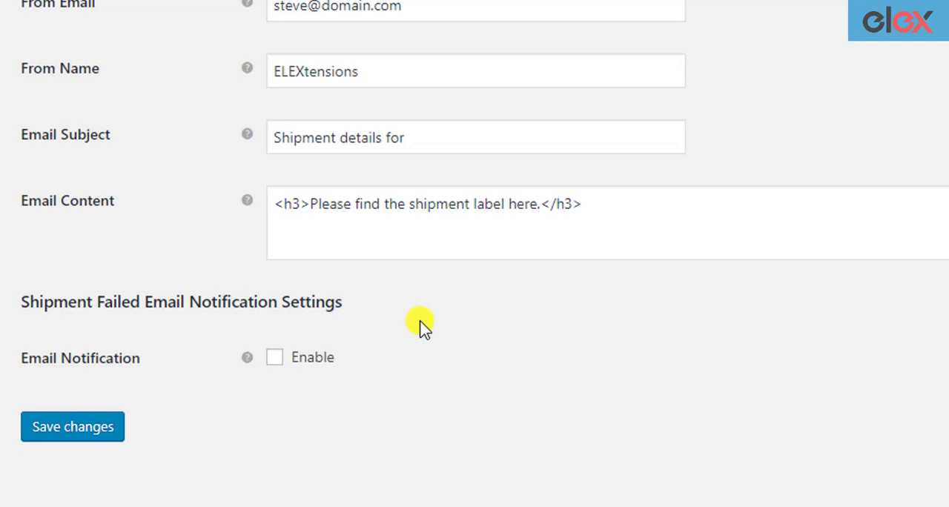
mouse_move(184, 344)
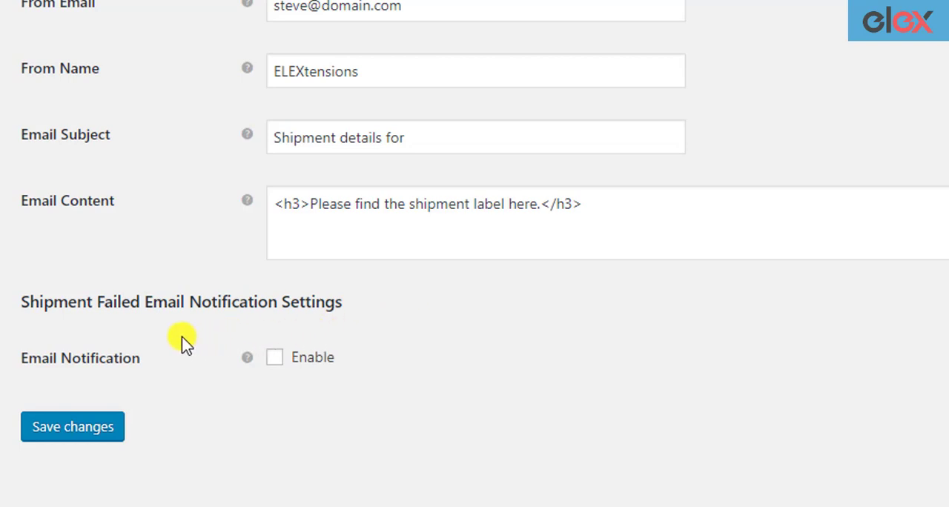
mouse_move(252, 302)
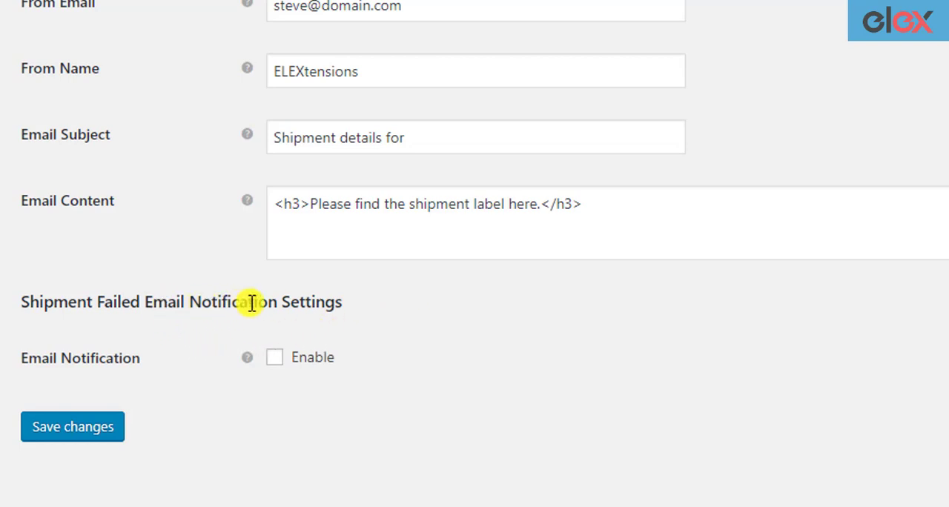
mouse_move(249, 296)
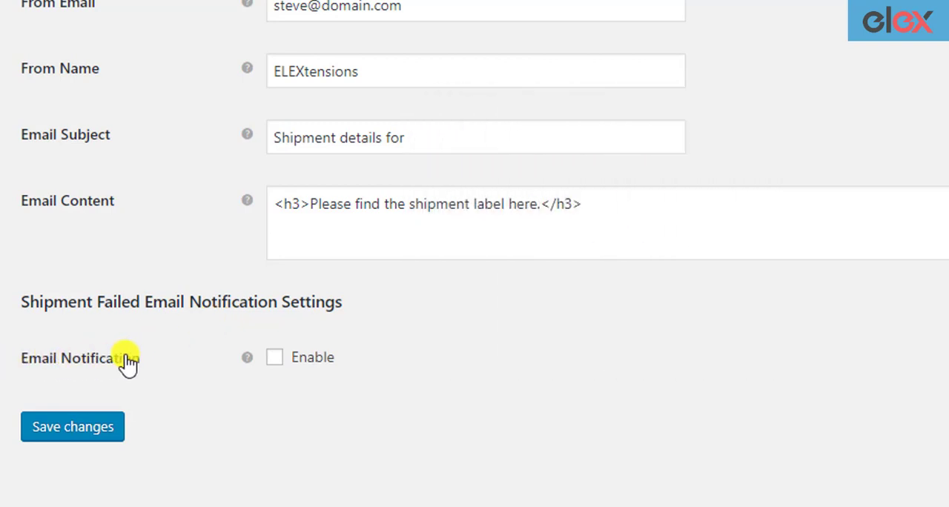
Enable shipment-failed email notifications and save the add-on settings
left_click(273, 357)
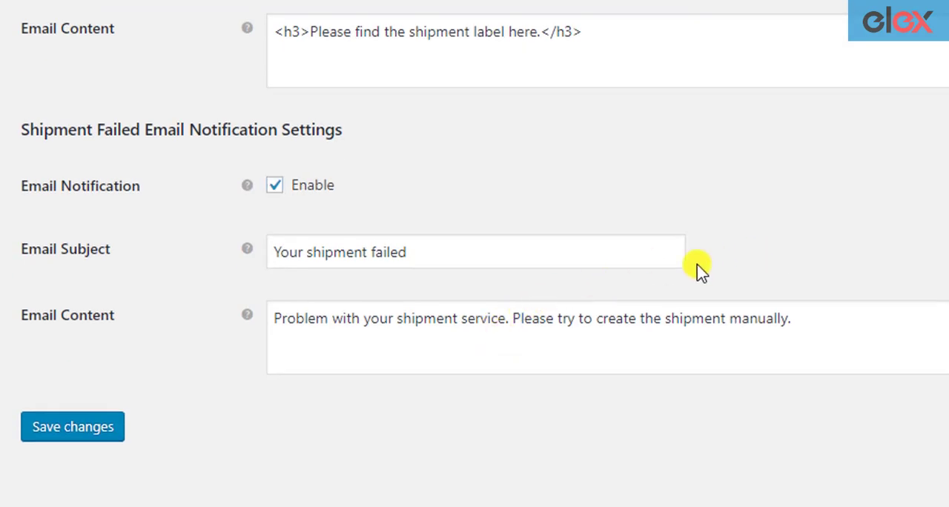
mouse_move(122, 270)
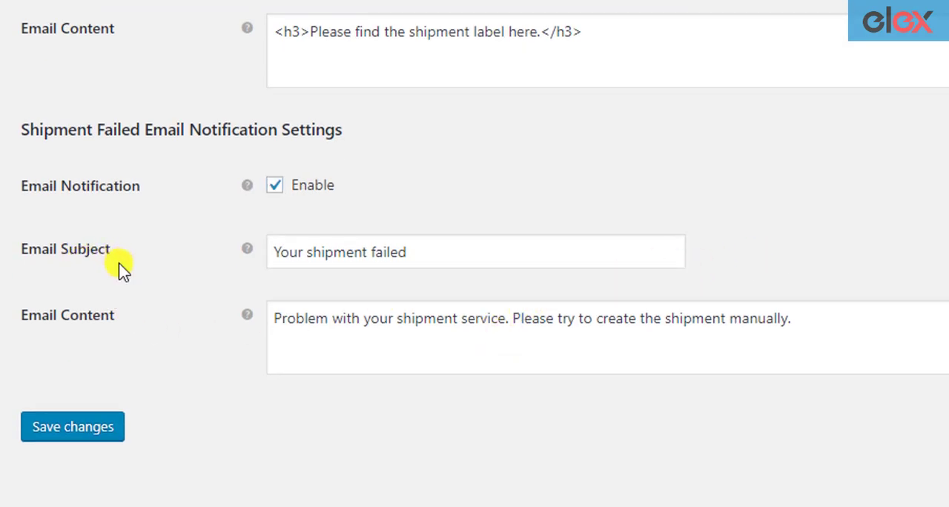
mouse_move(442, 294)
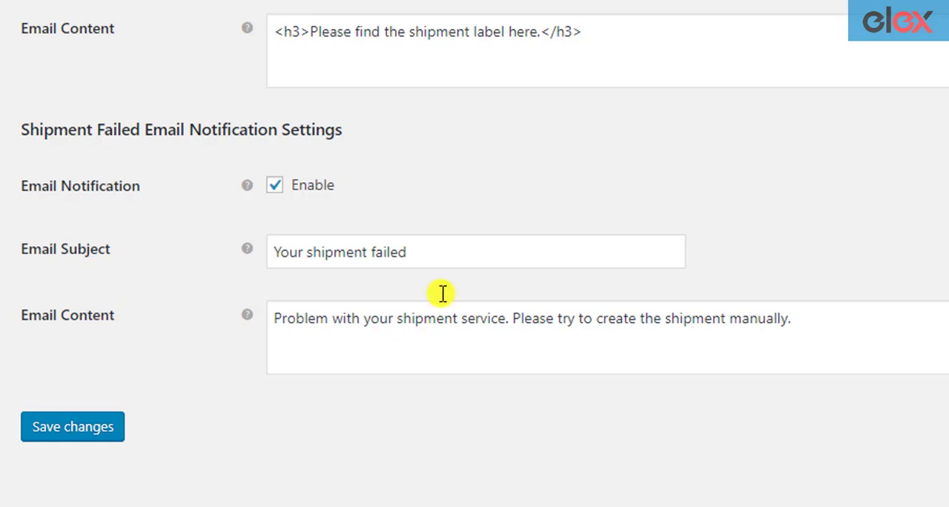
mouse_move(353, 246)
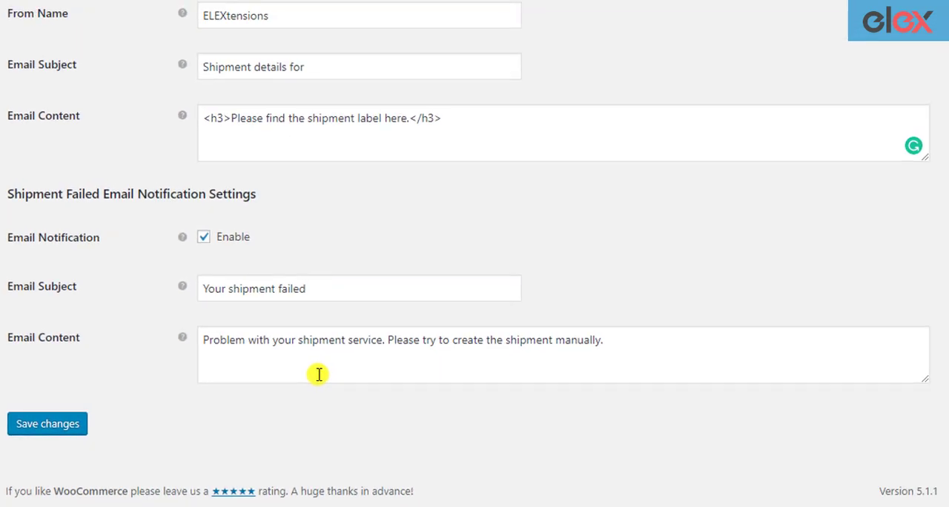
mouse_move(284, 362)
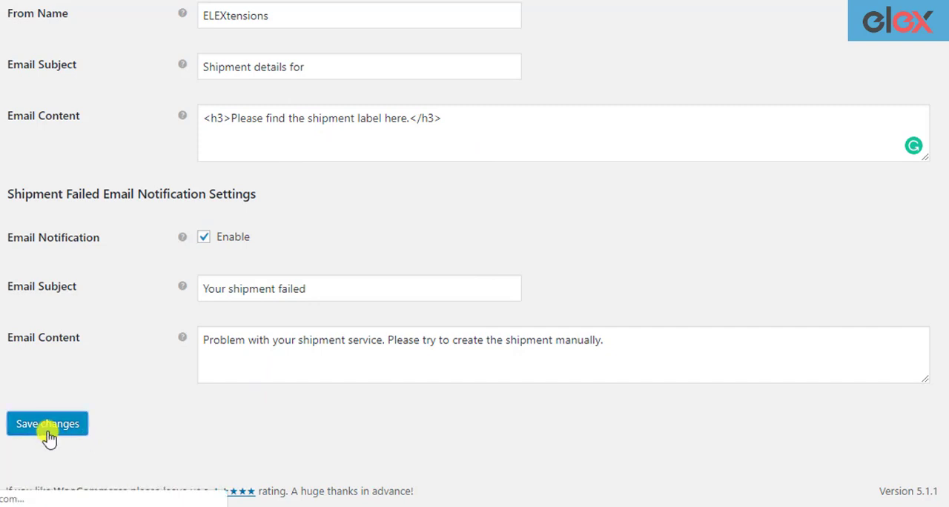
left_click(48, 424)
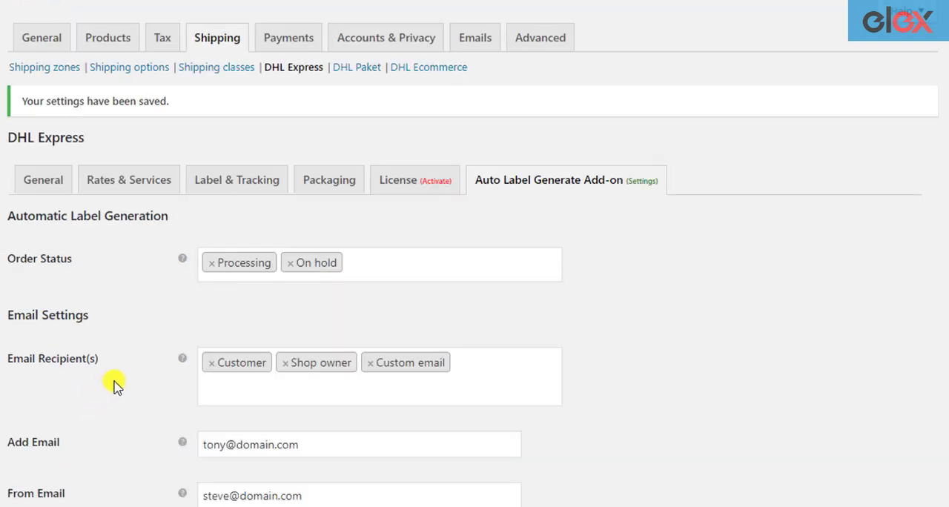
mouse_move(190, 127)
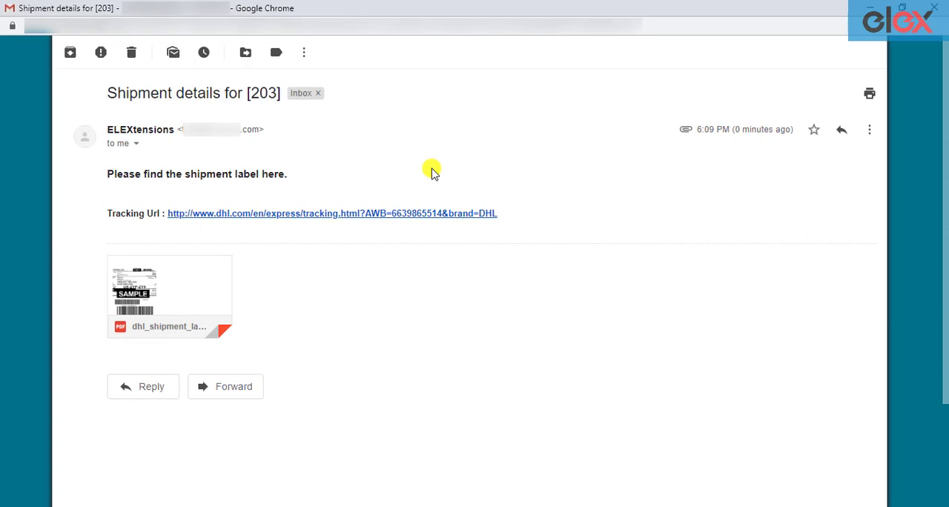
mouse_move(308, 135)
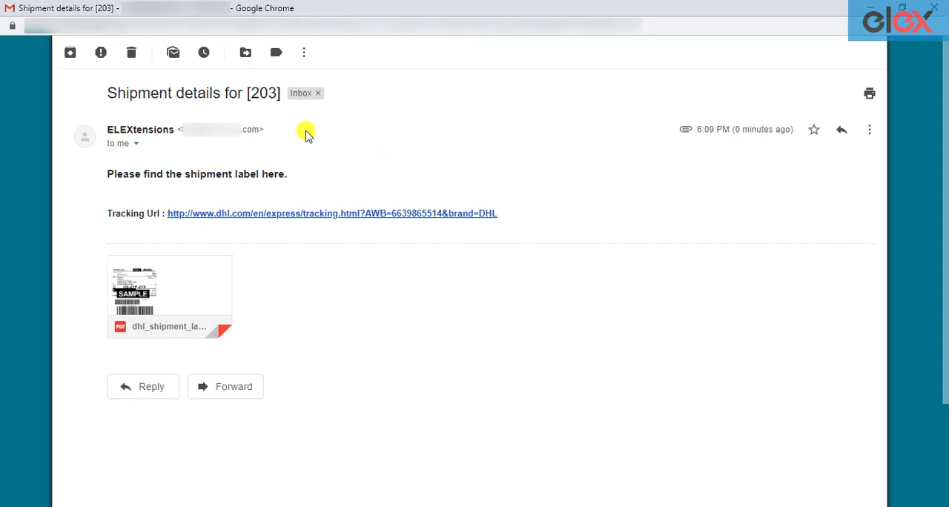
mouse_move(151, 140)
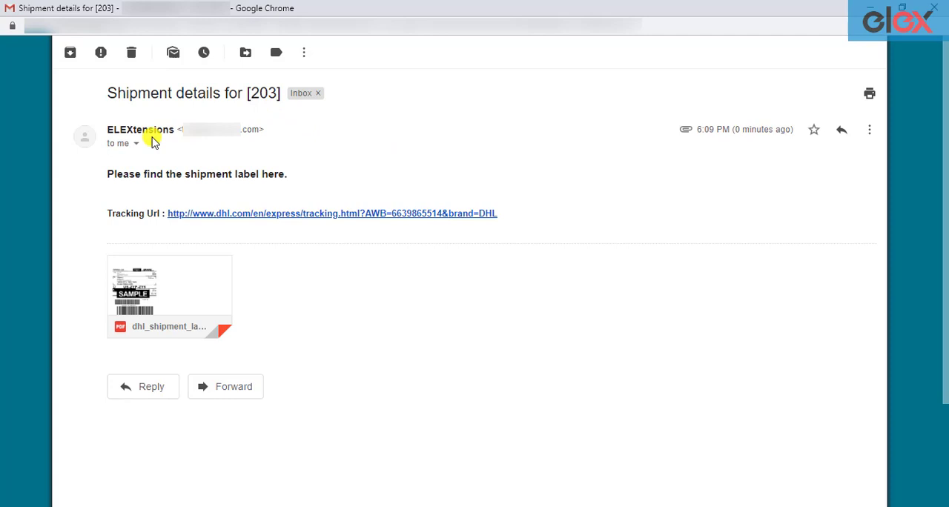
mouse_move(282, 141)
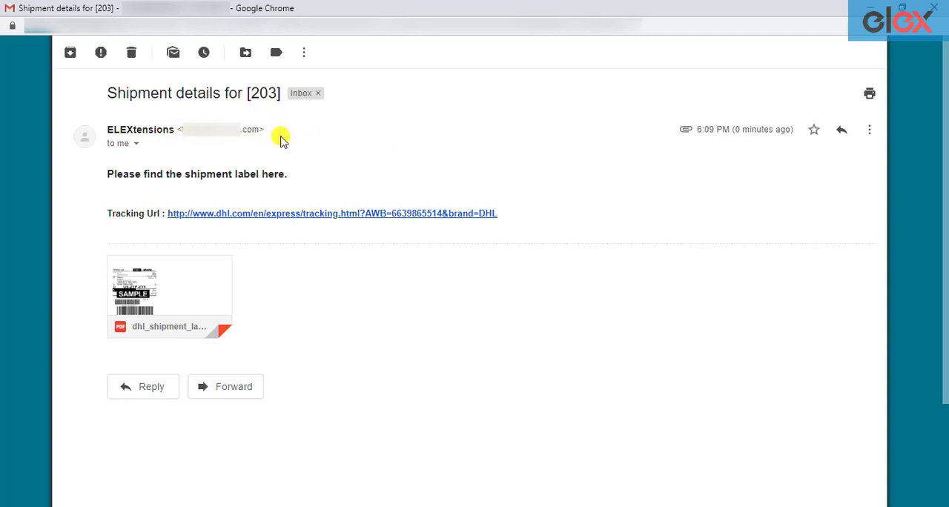
mouse_move(290, 181)
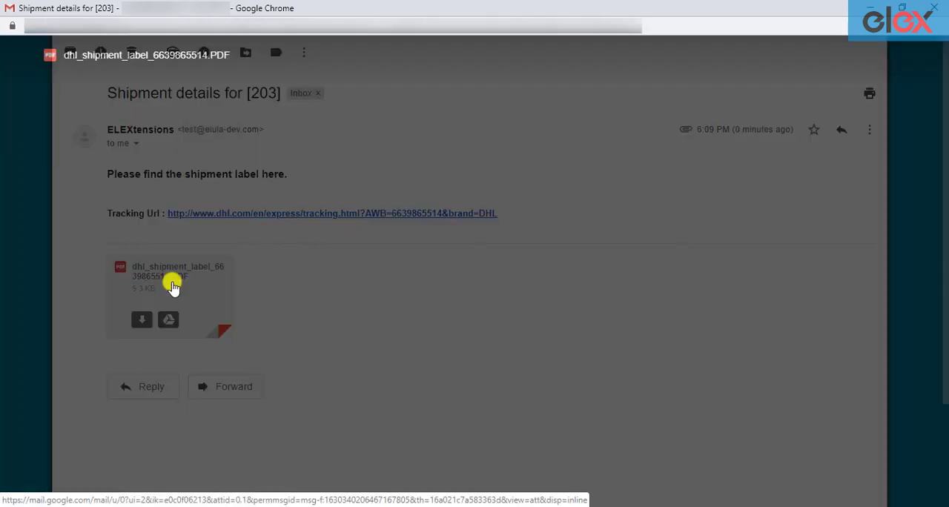
Preview the dhl_shipment_label PDF attached to the 'Shipment details for [203]' email
left_click(172, 288)
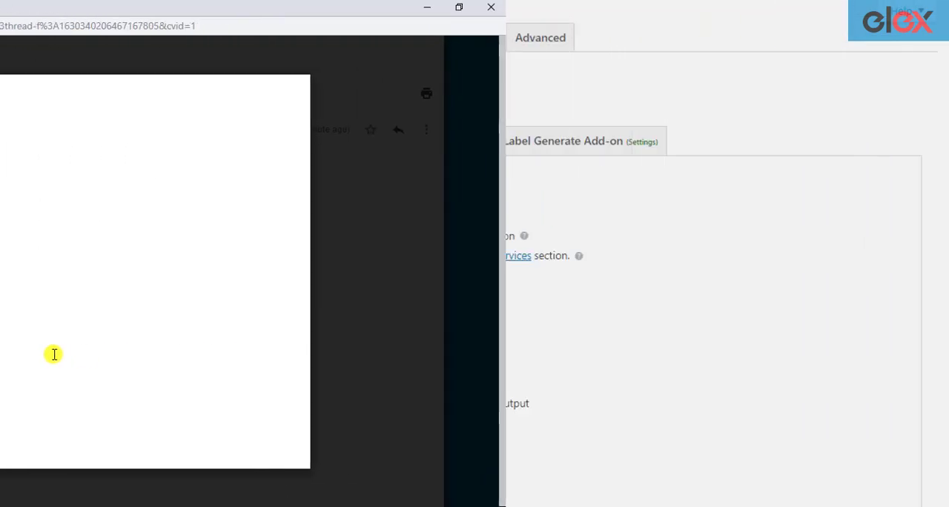
Review the DHL Label & Tracking settings showing 8X4_PDF printing size and PDF output
left_click(238, 141)
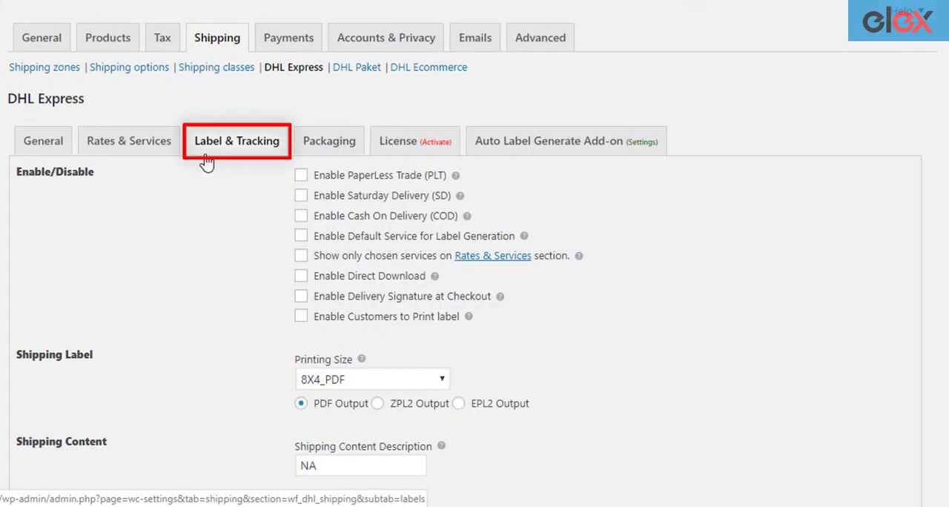
scroll("down", 3)
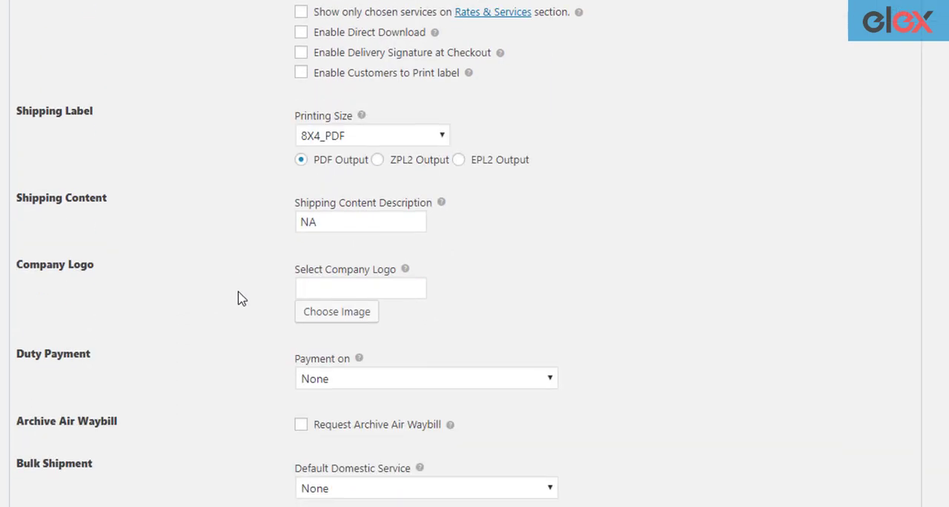
scroll("down", 3)
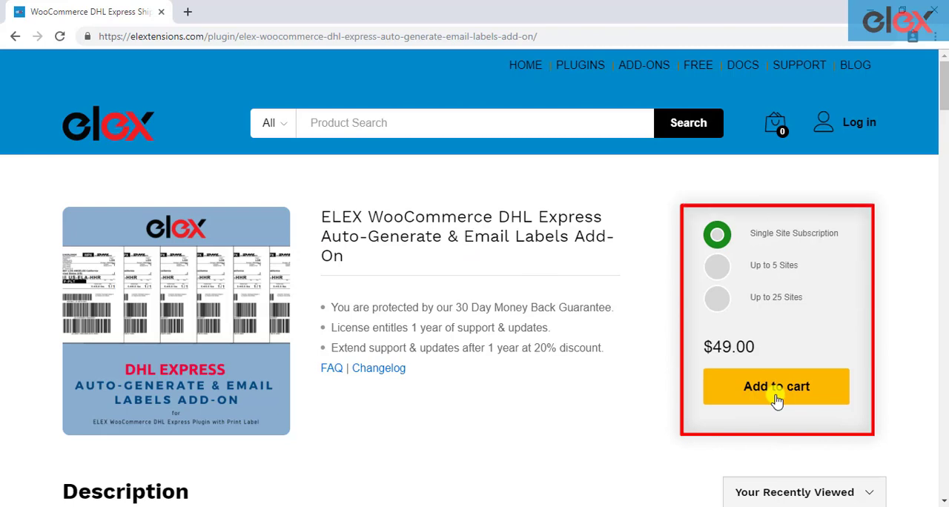
mouse_move(780, 403)
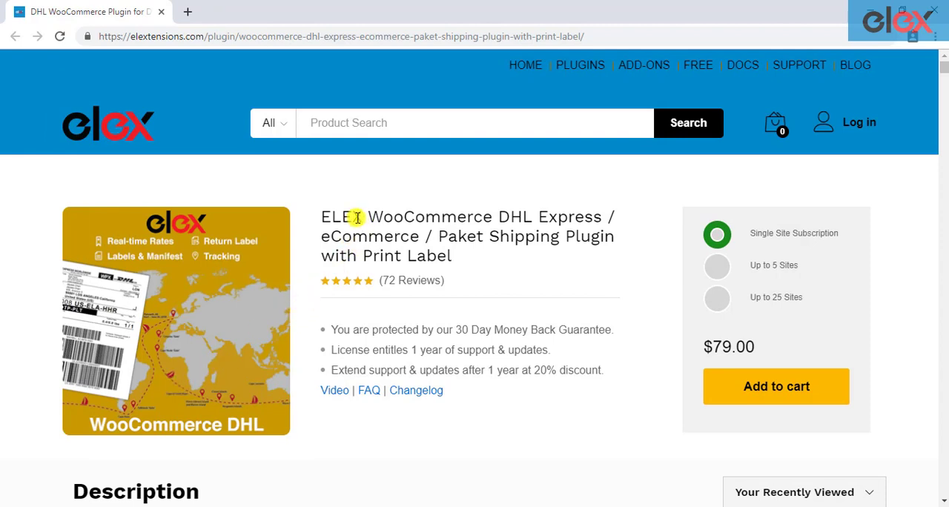
mouse_move(489, 273)
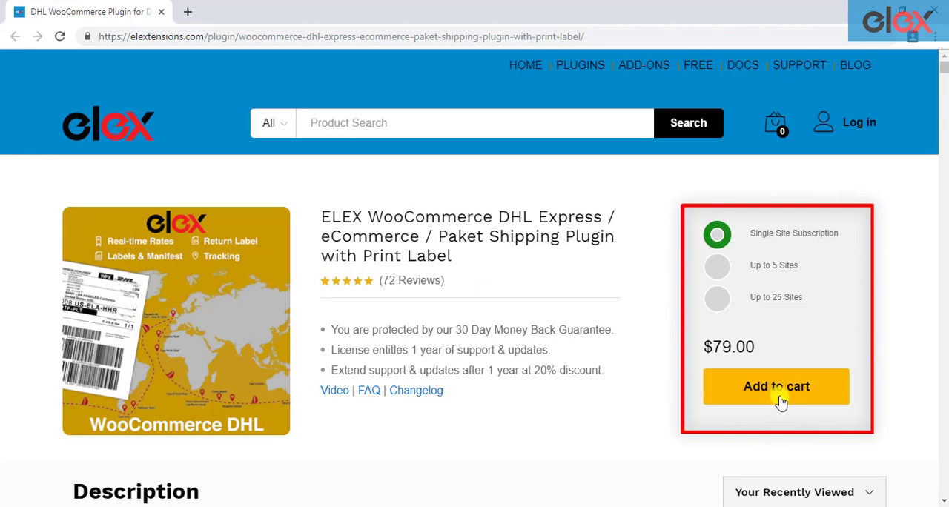
Scroll the DHL Express shipping plugin product page to its Official DHL Partner description
scroll("down", 3)
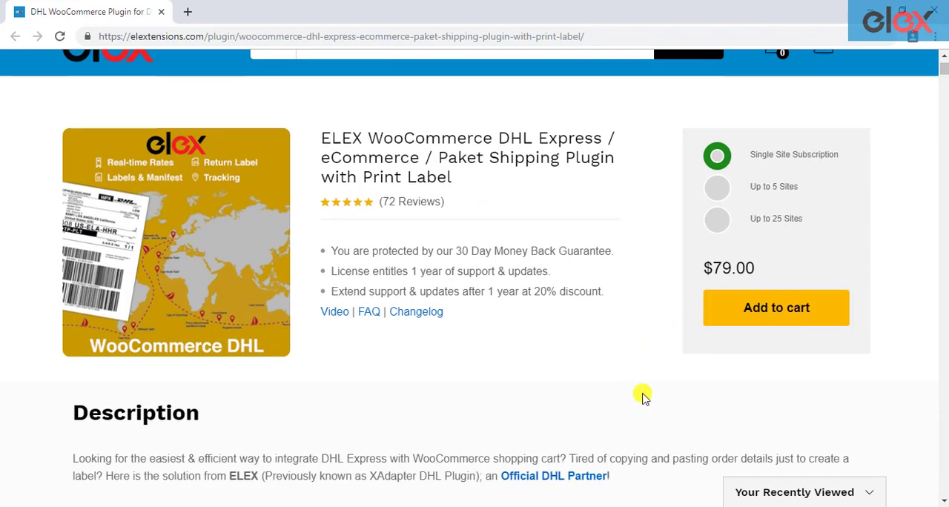
scroll("down", 3)
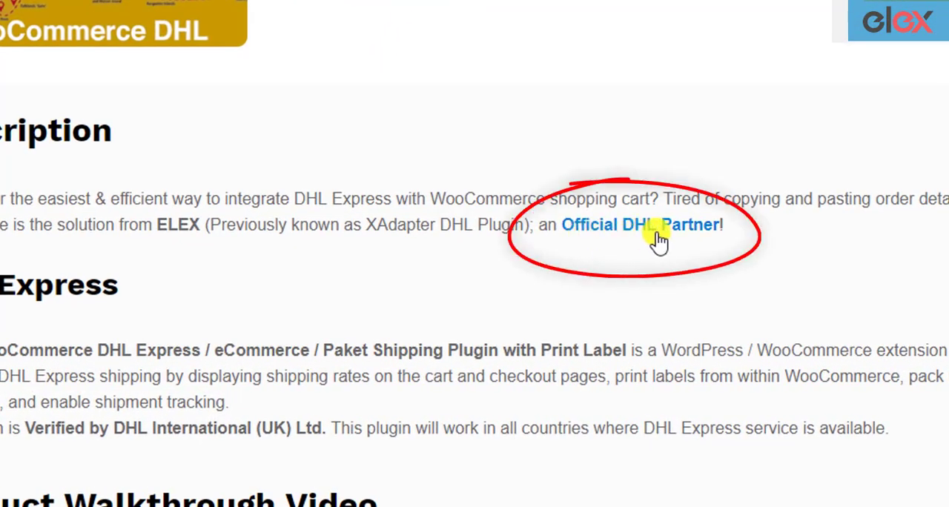
mouse_move(641, 245)
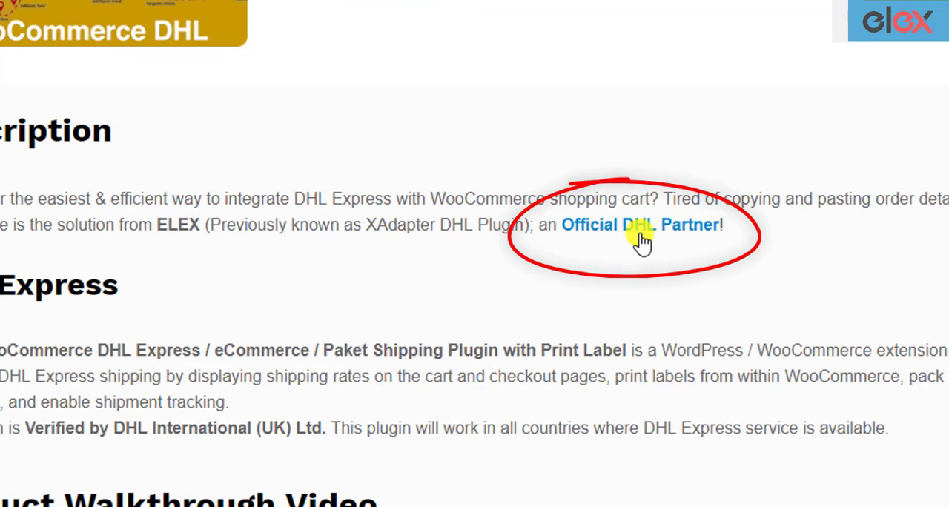